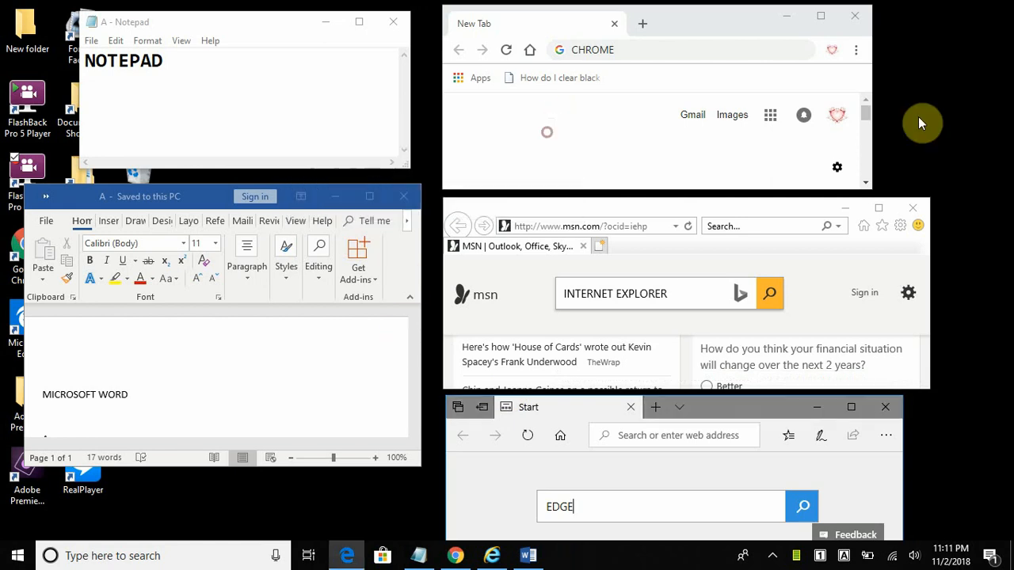
mouse_move(864, 120)
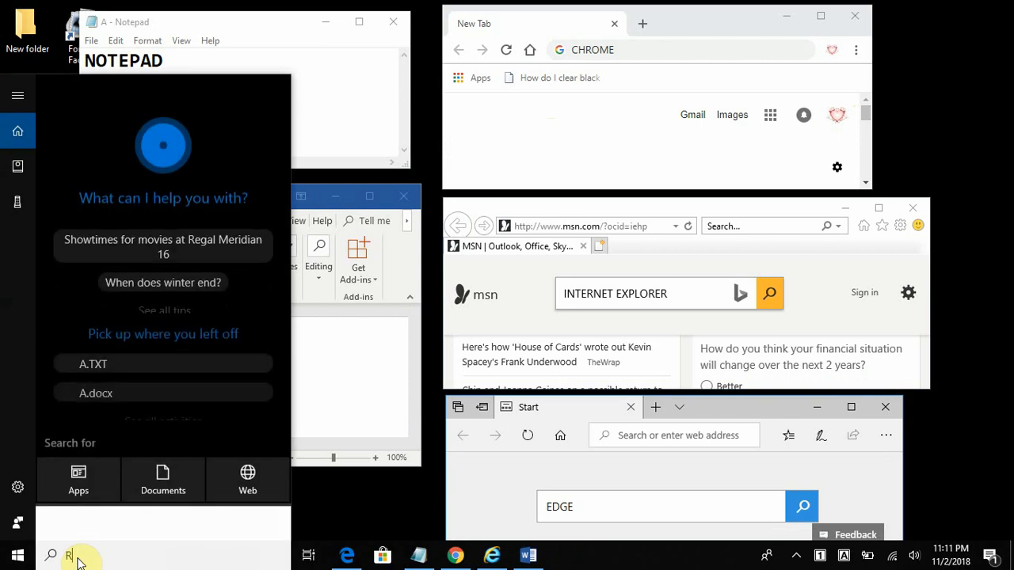
Step: Search the taskbar for REGEDIT to launch the Registry Editor
text(REGEDIT)
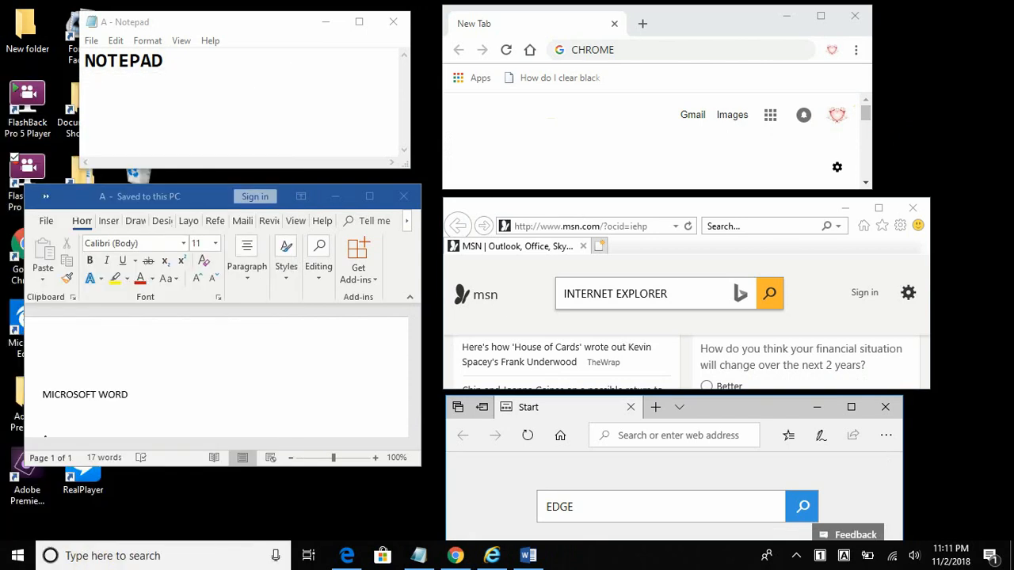
Step: Navigate to HKEY_CURRENT_USER\Control Panel\Desktop\WindowMetrics and select the ScrollWidth value
click(563, 555)
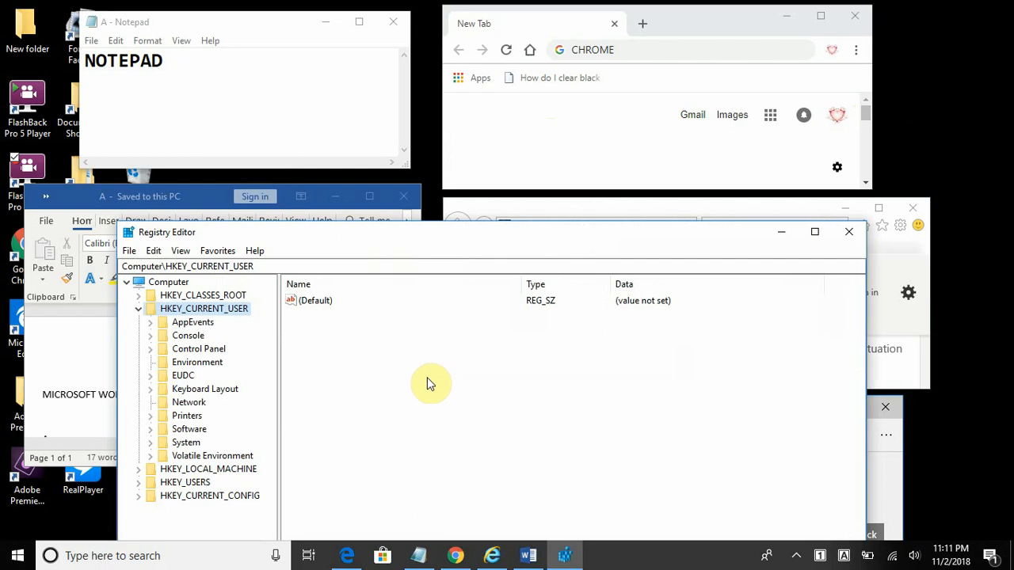
click(140, 308)
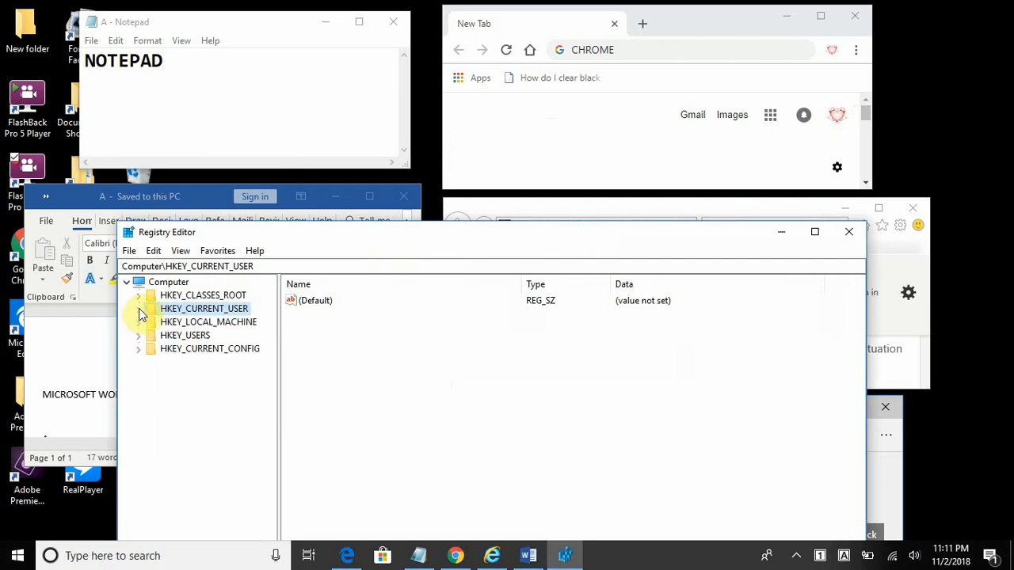
click(139, 307)
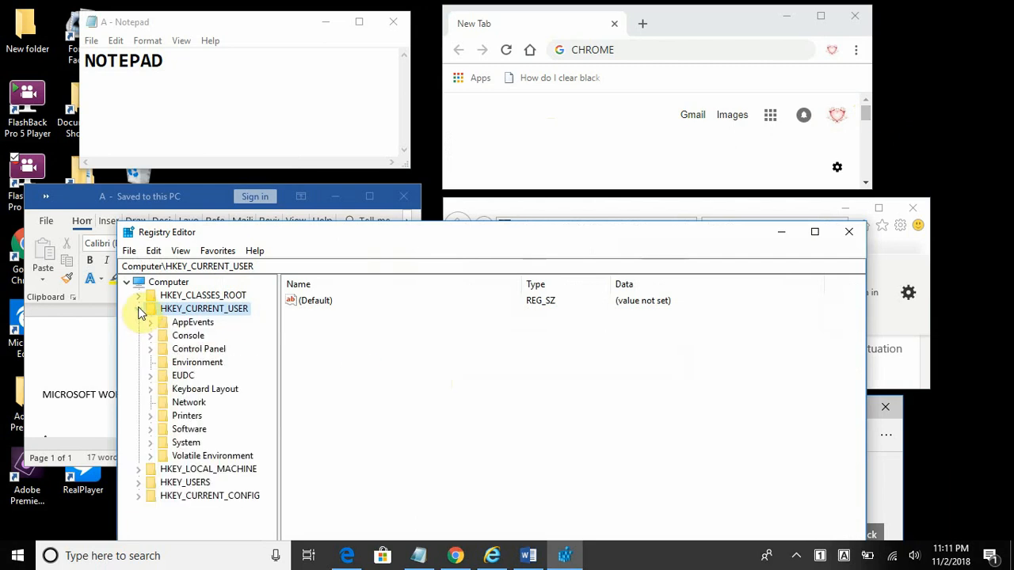
mouse_move(155, 358)
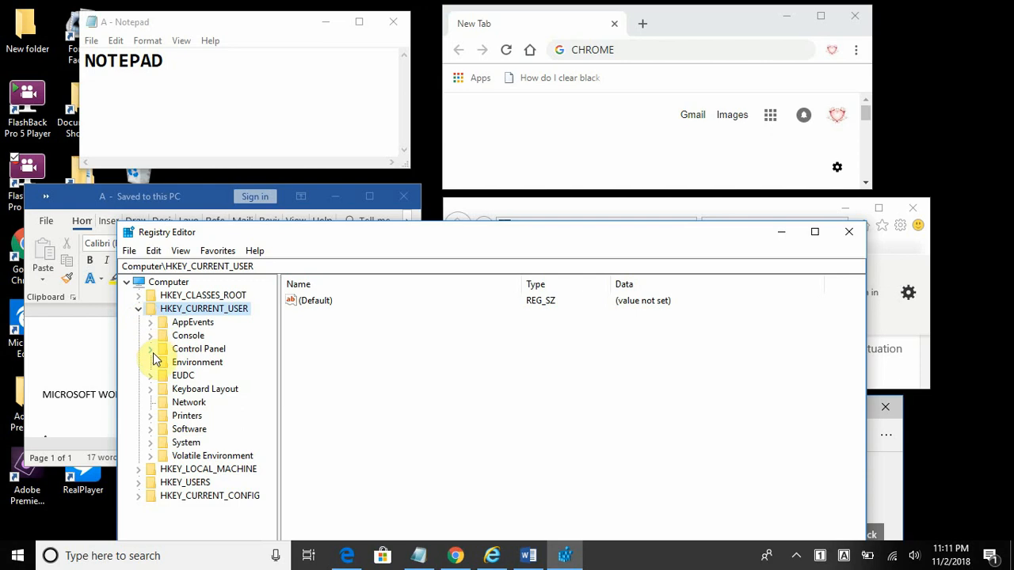
click(151, 349)
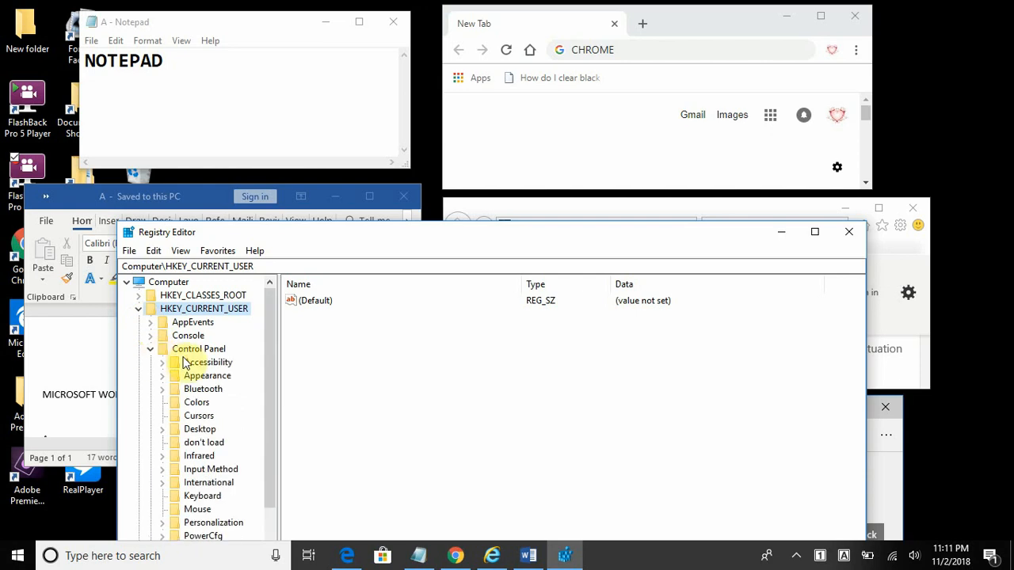
click(161, 428)
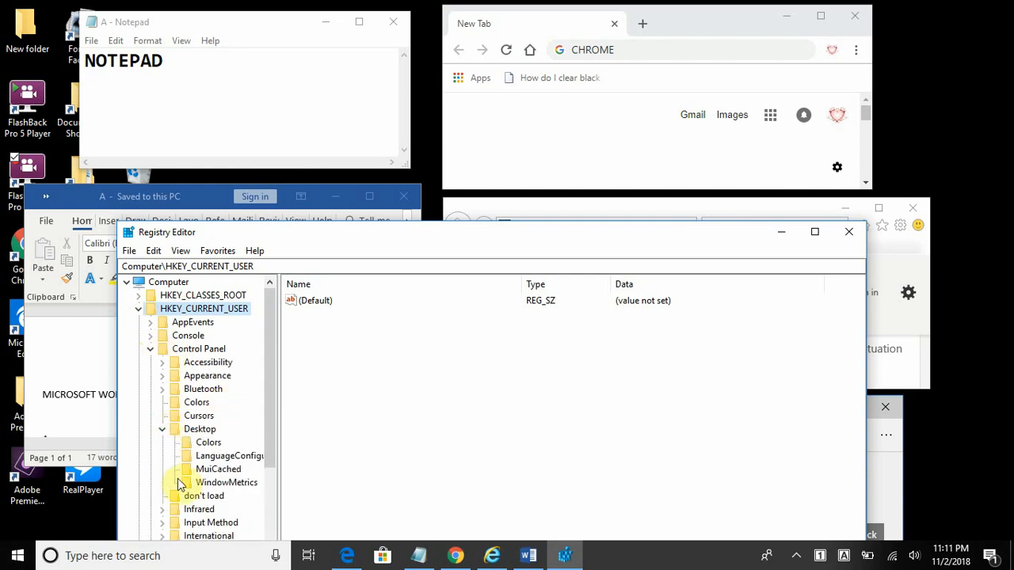
click(225, 481)
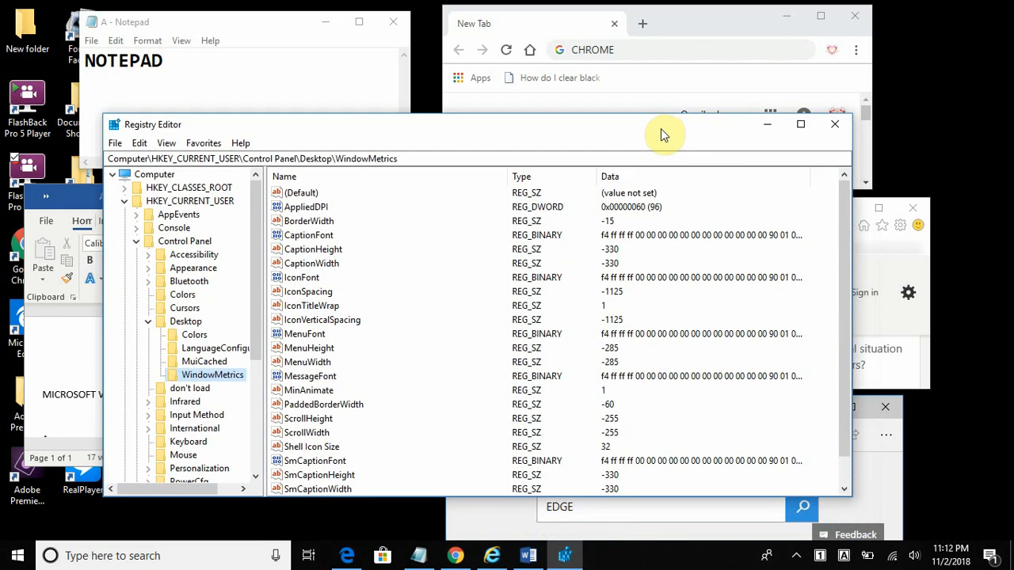
click(309, 431)
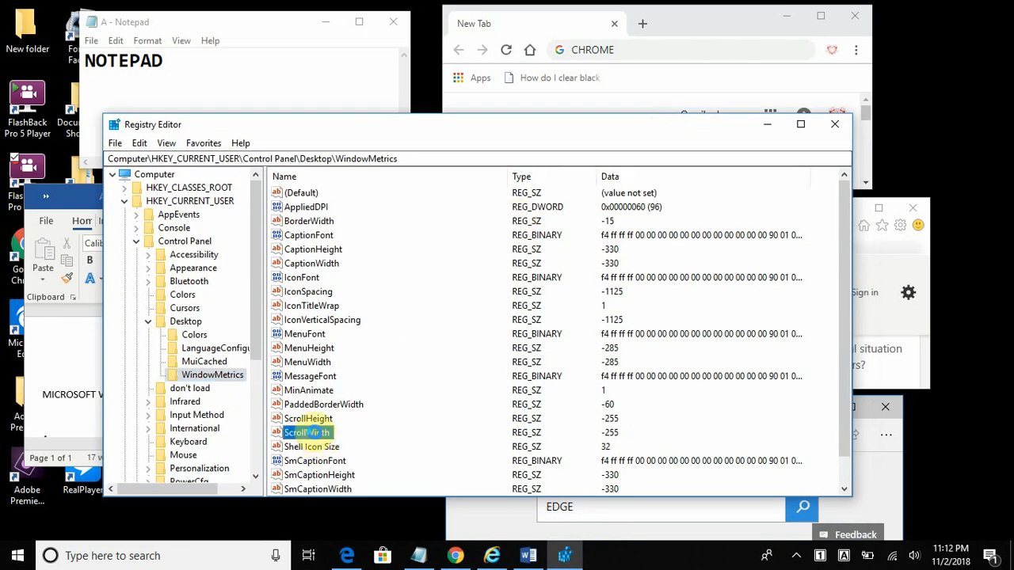
Step: Edit ScrollWidth, replacing its value data -255 with -400, and save it
double_click(307, 431)
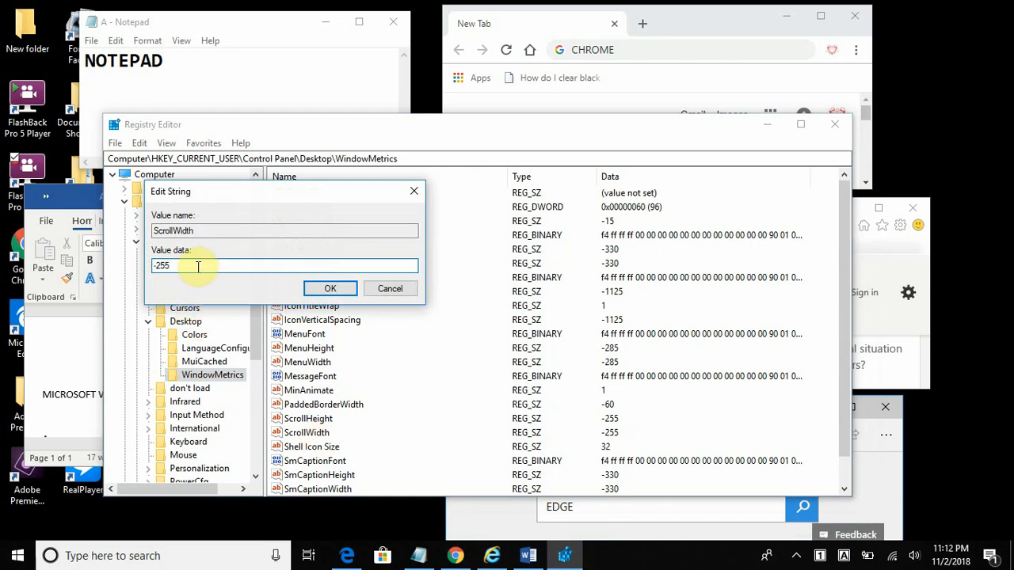
mouse_move(194, 270)
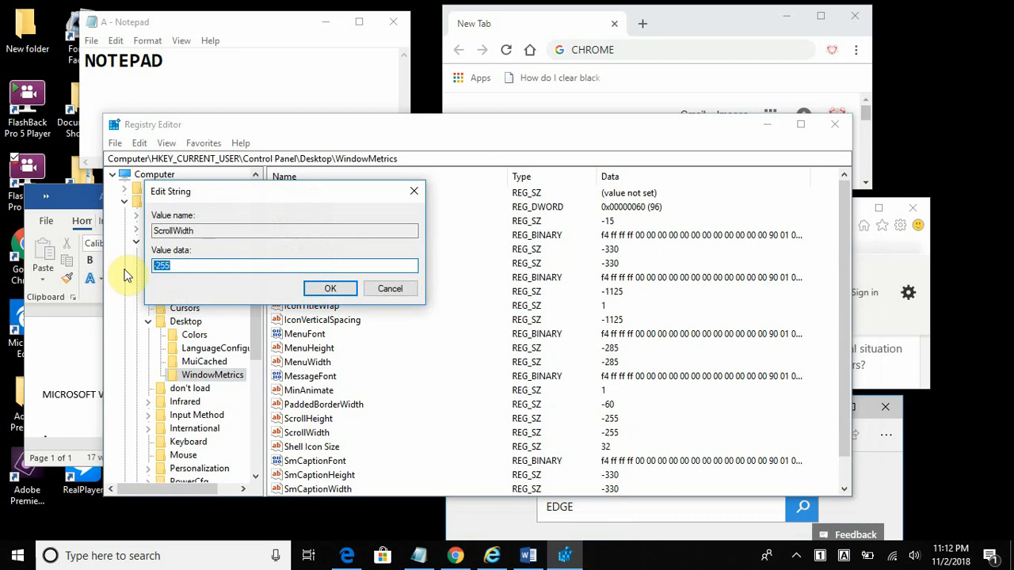
text(-400)
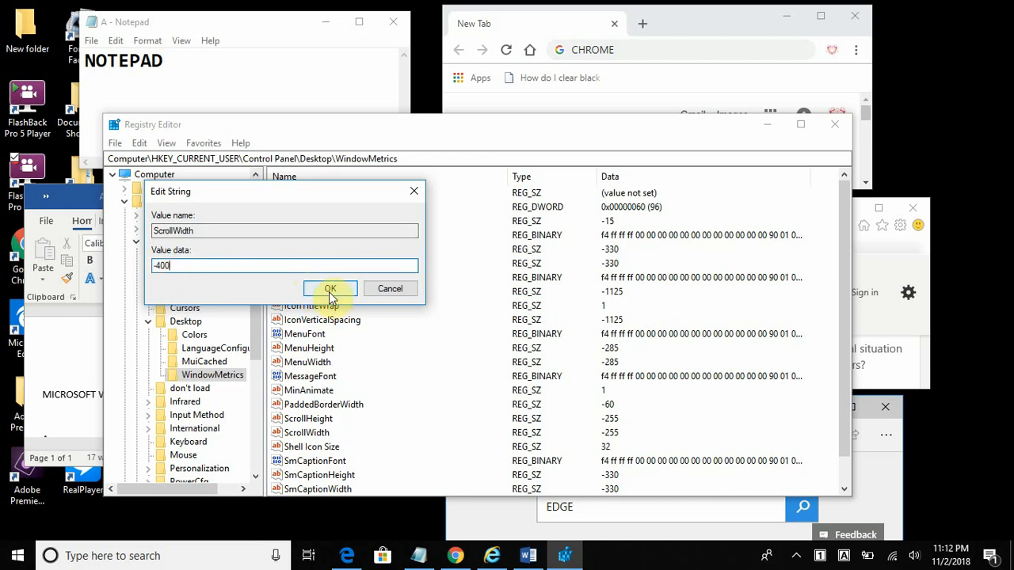
click(329, 289)
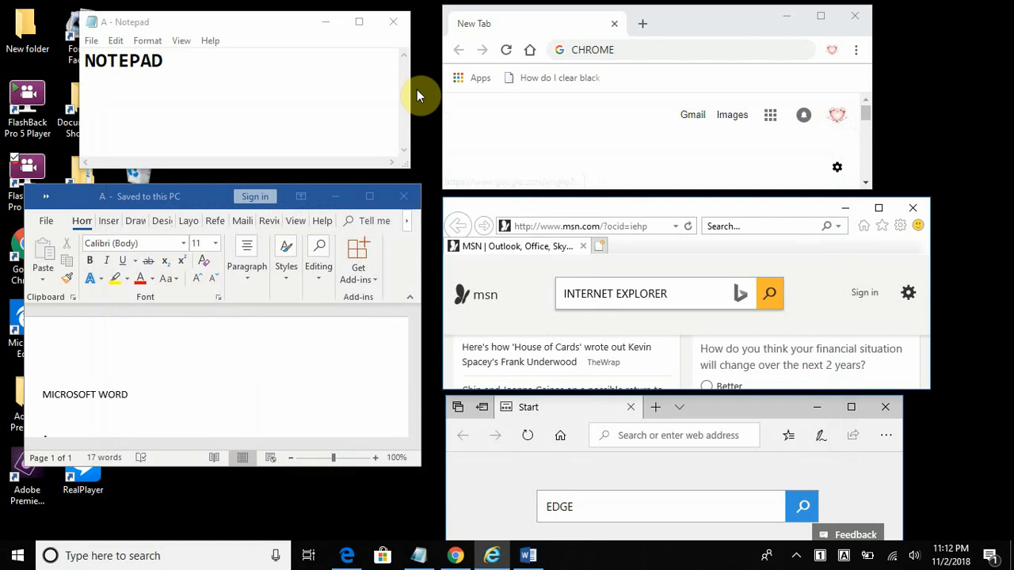
mouse_move(270, 300)
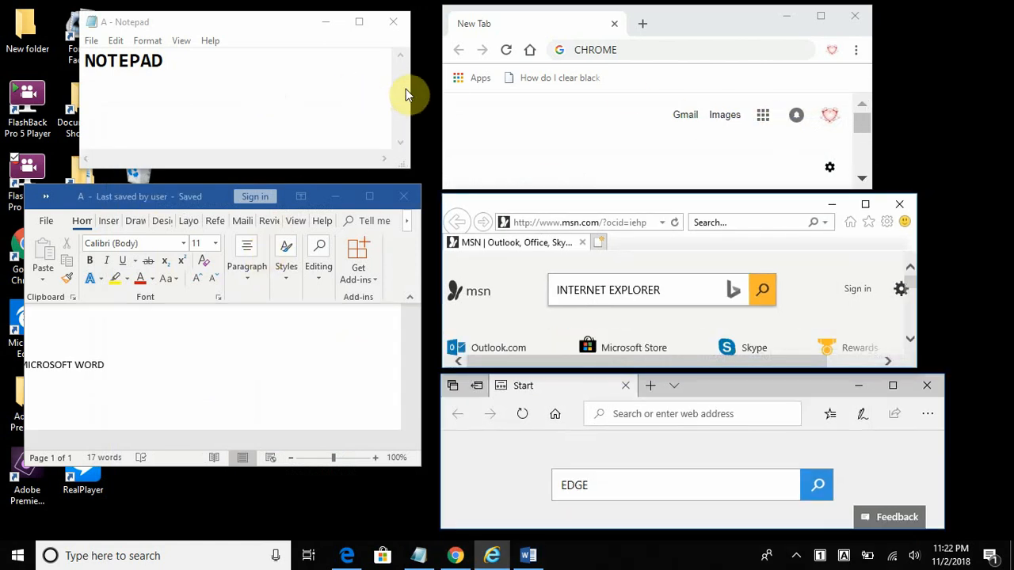
mouse_move(387, 109)
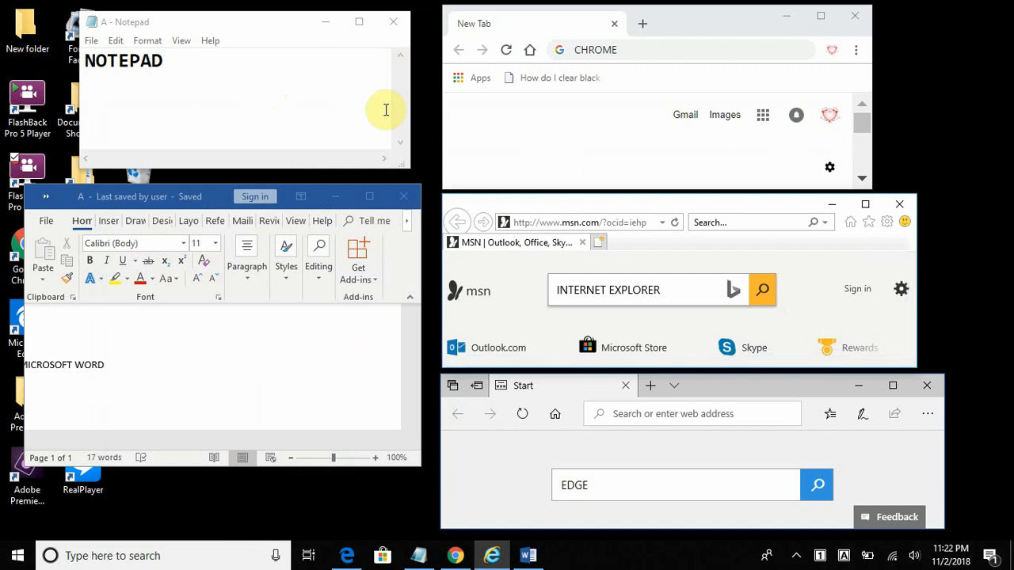